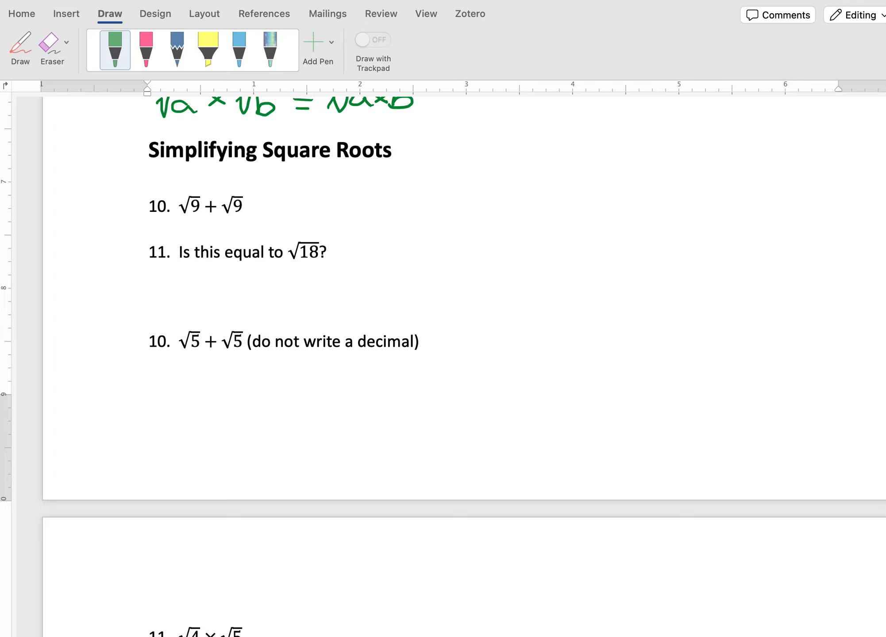
{"action": "mouse_move", "coordinate": [311, 237]}
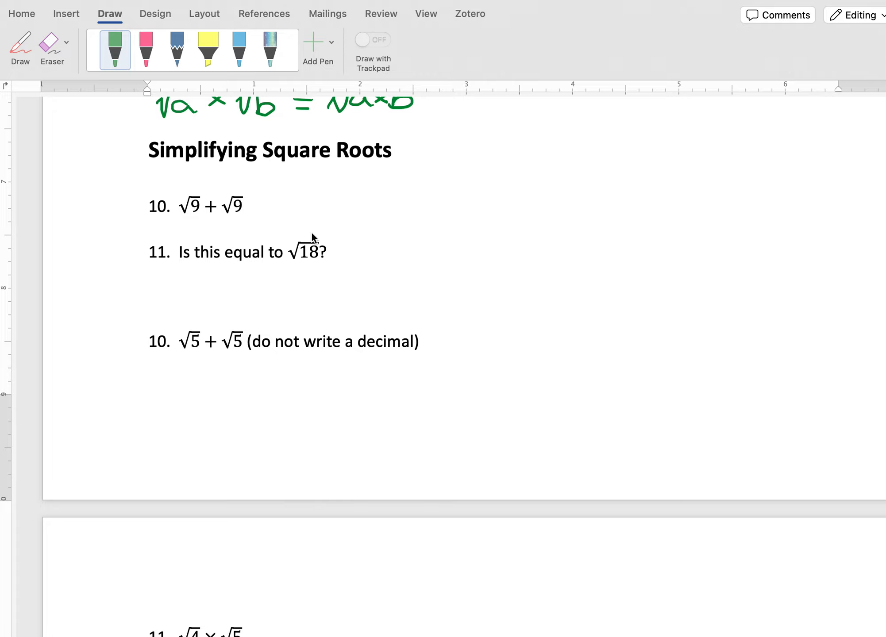
{"action": "mouse_move", "coordinate": [189, 229]}
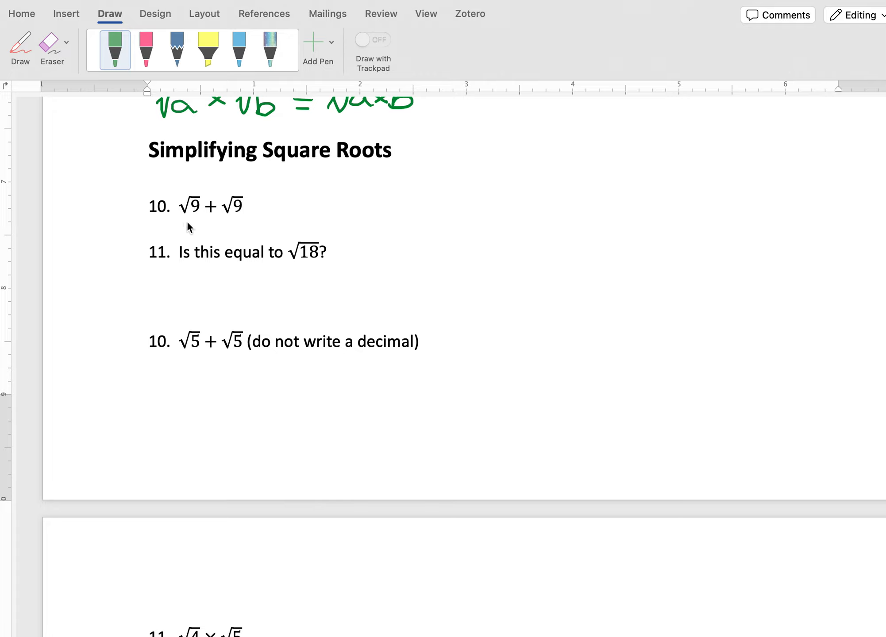
{"action": "mouse_move", "coordinate": [115, 56]}
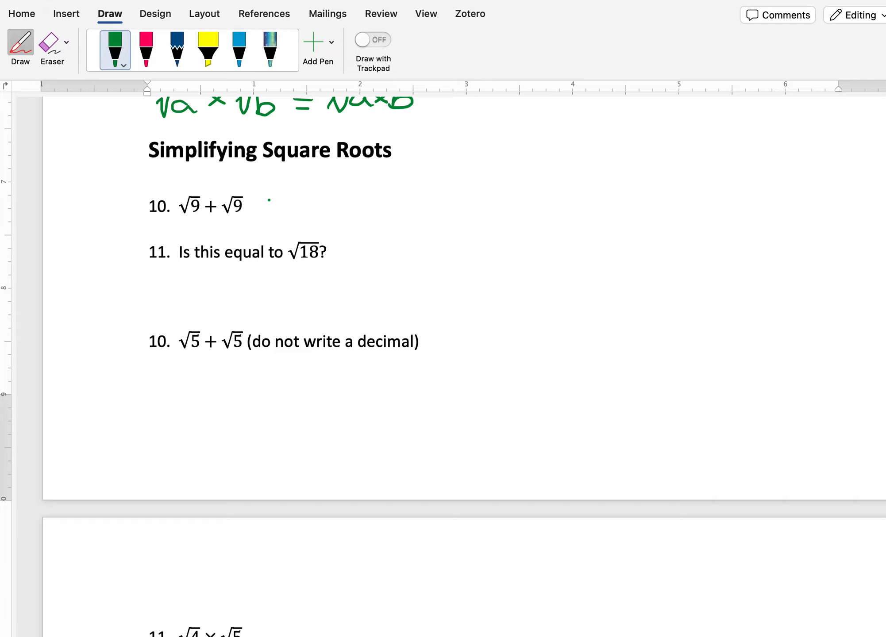
Step: Handwrite the green working 3 + 3 = 6 beside problem 10
{"action": "left_click_drag", "start_coordinate": [261, 215], "coordinate": [280, 204]}
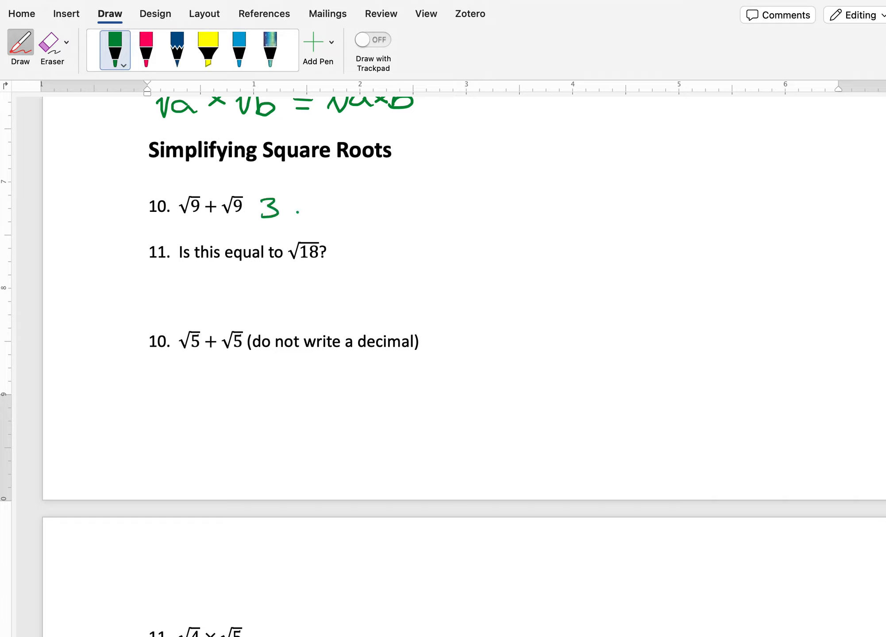
{"action": "left_click_drag", "start_coordinate": [288, 206], "coordinate": [296, 209]}
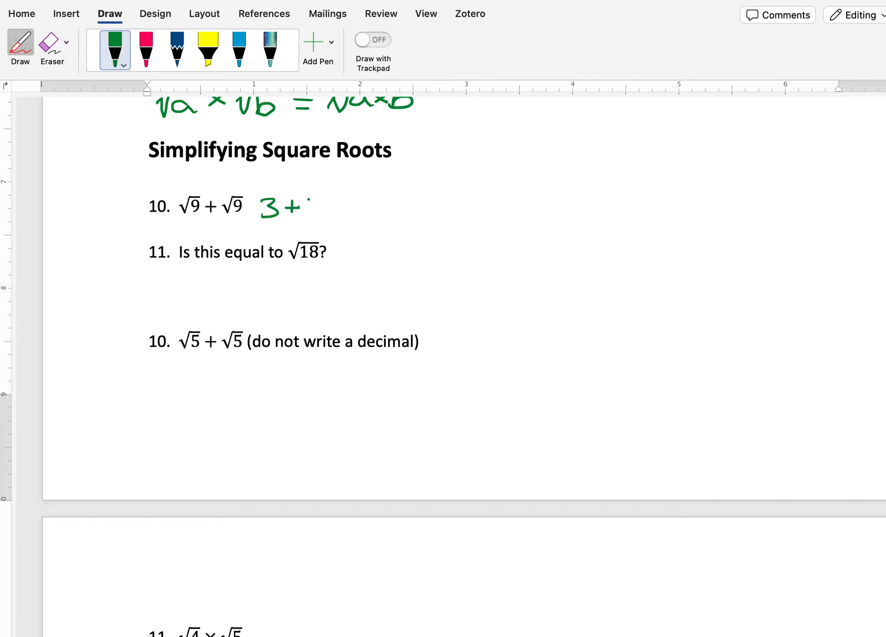
{"action": "left_click_drag", "start_coordinate": [306, 206], "coordinate": [344, 205]}
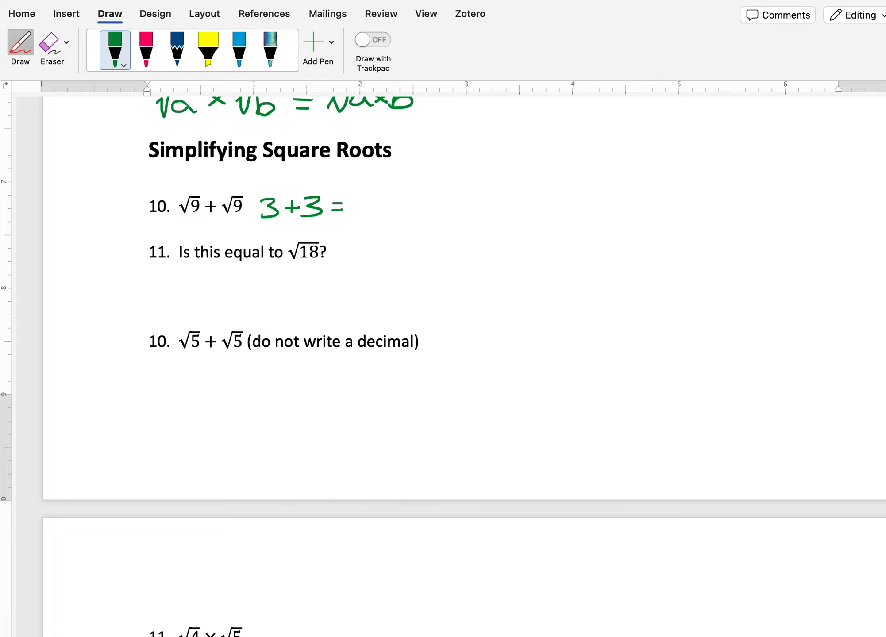
{"action": "left_click_drag", "start_coordinate": [353, 209], "coordinate": [373, 204]}
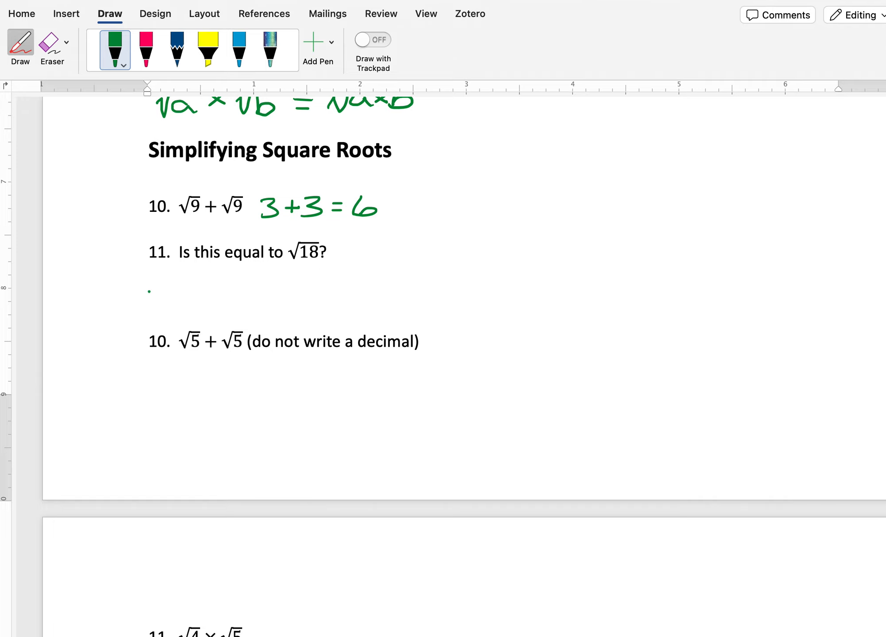
Step: Handwrite the green answer "no, 6 = √36" beneath problem 11
{"action": "left_click_drag", "start_coordinate": [148, 306], "coordinate": [173, 282]}
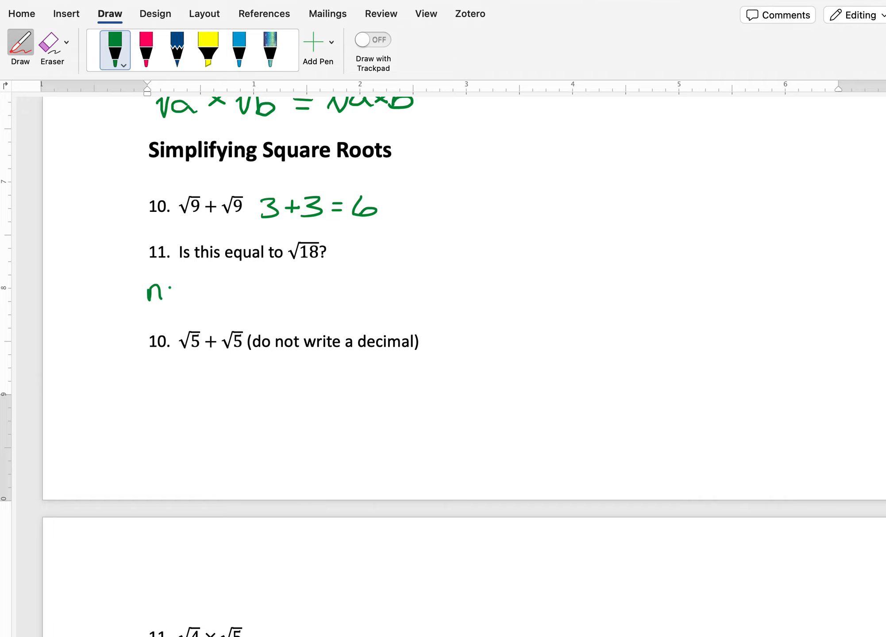
{"action": "left_click_drag", "start_coordinate": [163, 294], "coordinate": [197, 305]}
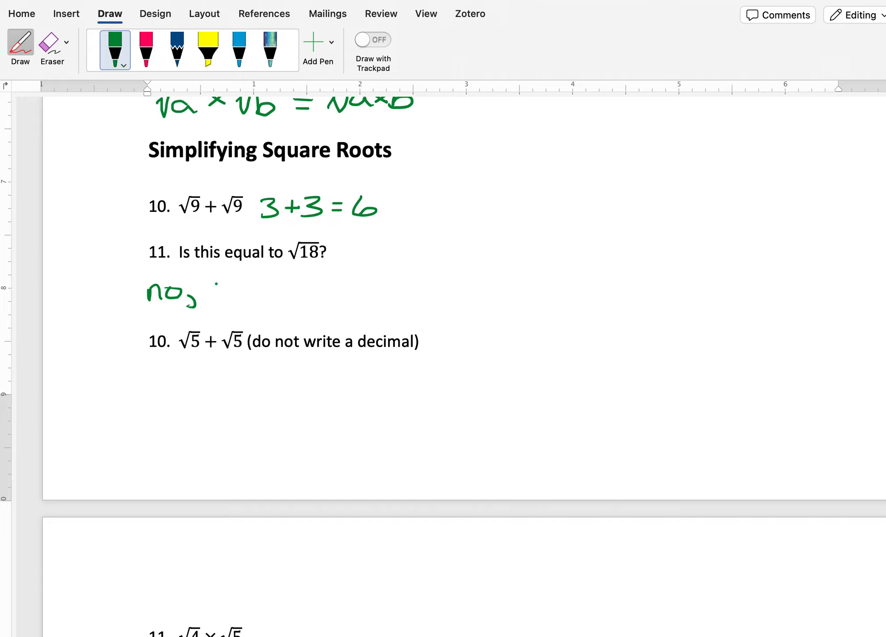
{"action": "left_click_drag", "start_coordinate": [211, 282], "coordinate": [243, 293]}
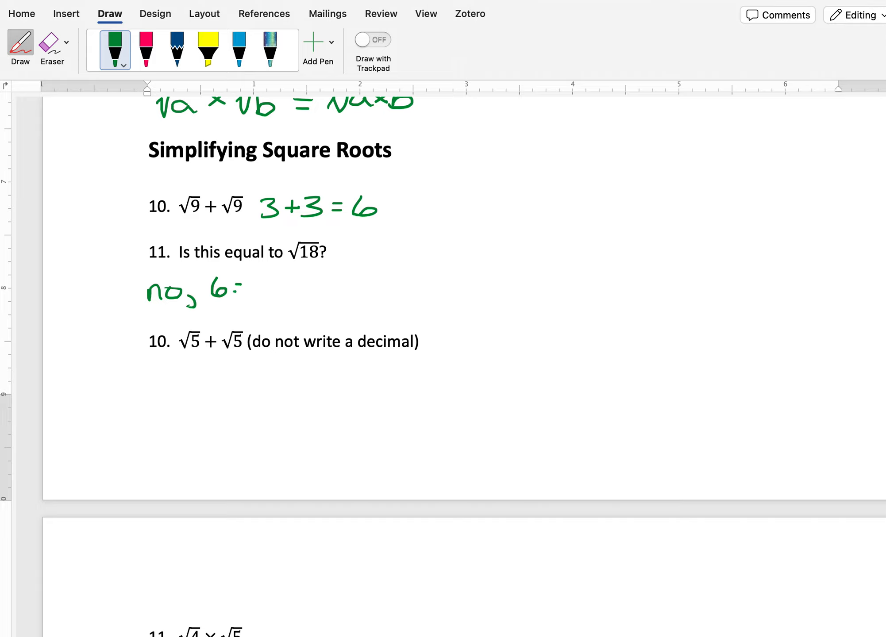
{"action": "left_click_drag", "start_coordinate": [249, 299], "coordinate": [294, 278]}
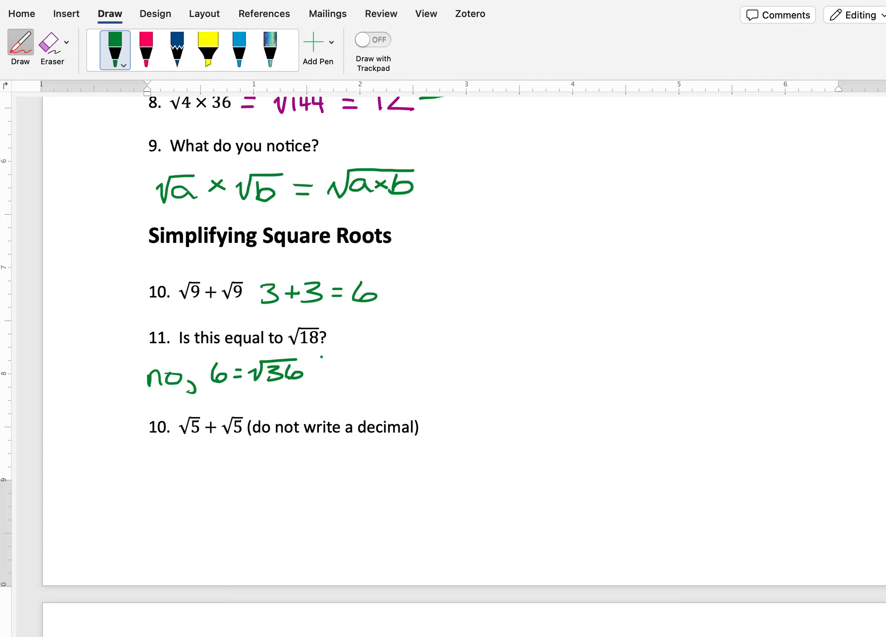
Step: Handwrite the green answer 2√5 to the right of the √5 + √5 problem
{"action": "scroll", "scroll_direction": "down", "scroll_amount": 3}
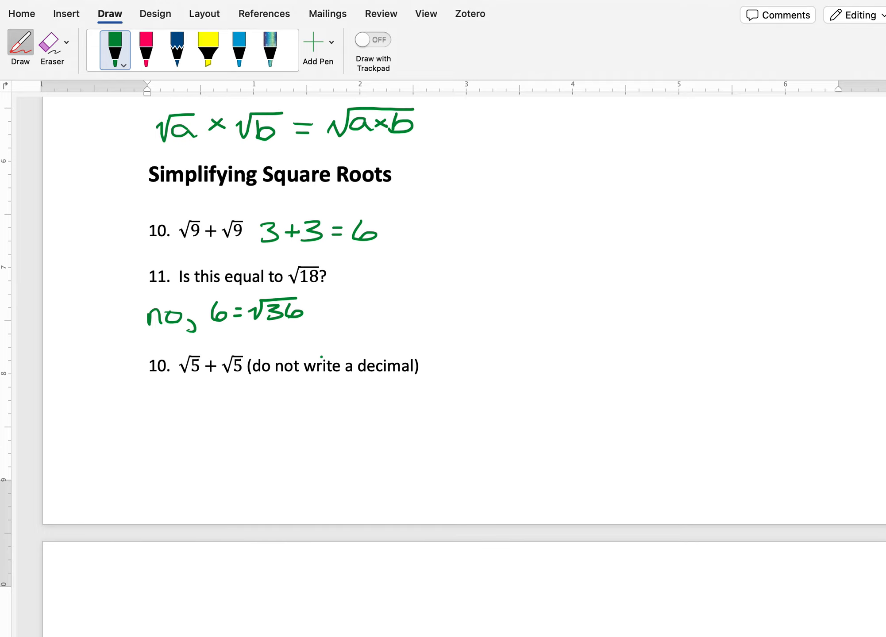
{"action": "scroll", "scroll_direction": "down", "scroll_amount": 3}
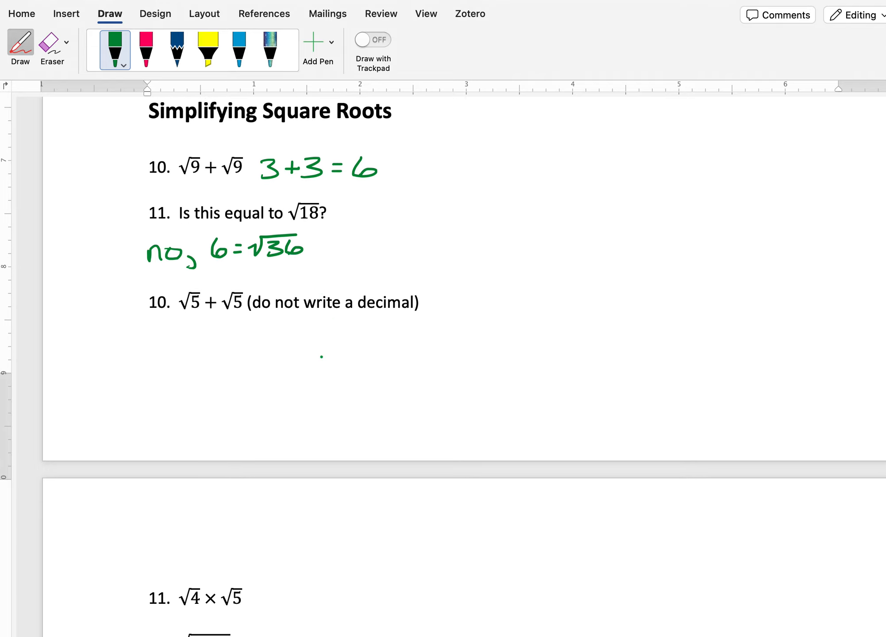
{"action": "scroll", "scroll_direction": "down", "scroll_amount": 3}
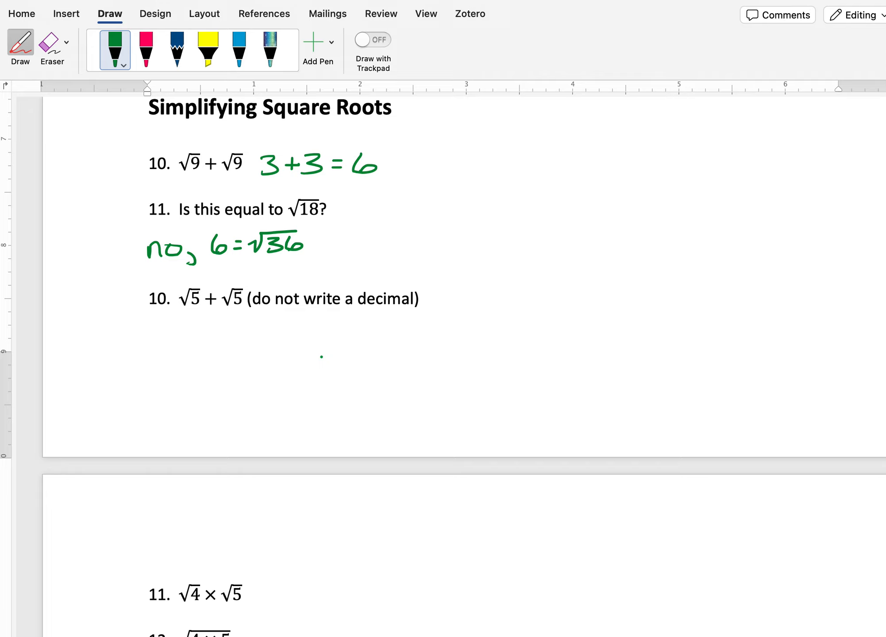
{"action": "double_click", "coordinate": [192, 299]}
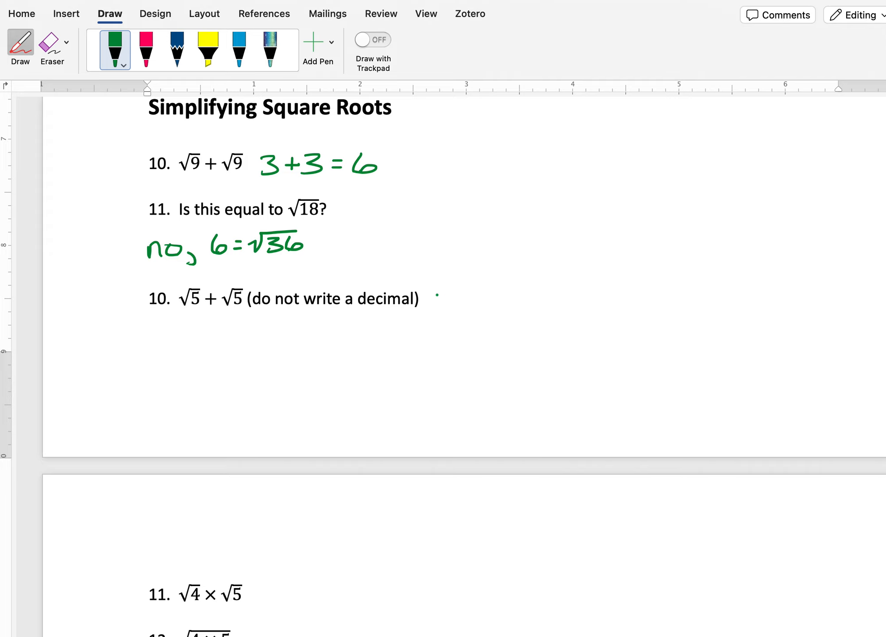
{"action": "left_click_drag", "start_coordinate": [452, 288], "coordinate": [446, 296]}
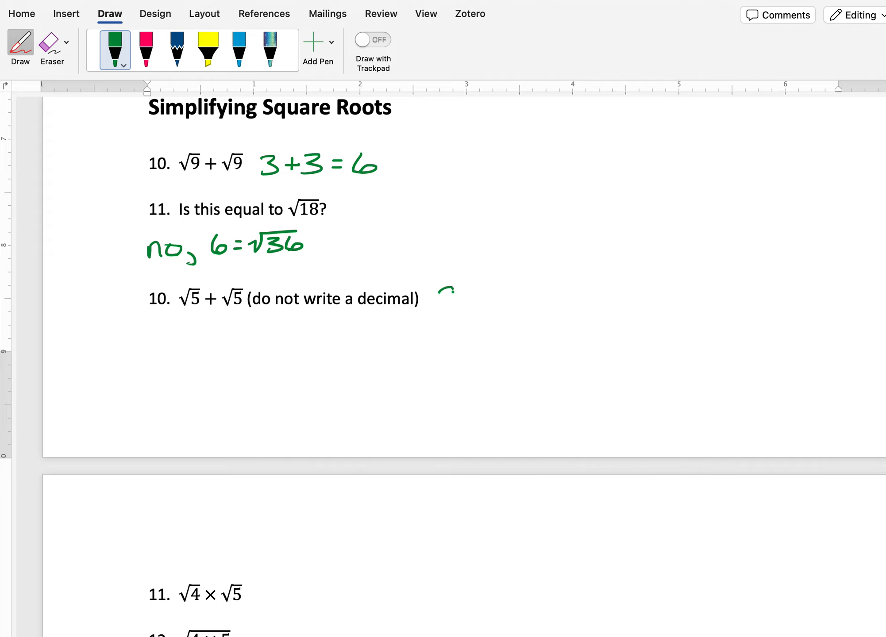
{"action": "left_click_drag", "start_coordinate": [441, 299], "coordinate": [480, 294]}
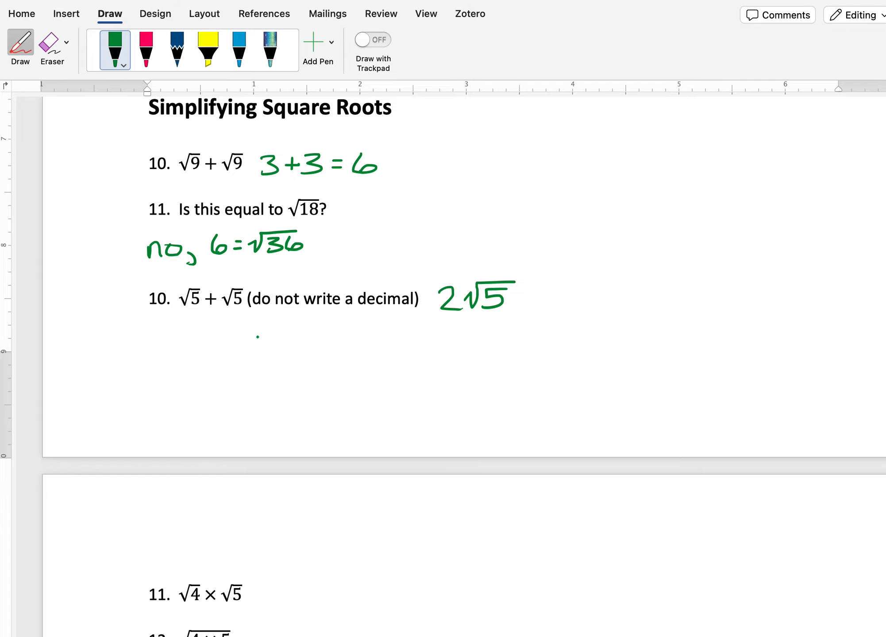
Step: Handwrite = 2√5 in green beside problem 11, √4 × √5, on the next page
{"action": "scroll", "scroll_direction": "down", "scroll_amount": 3}
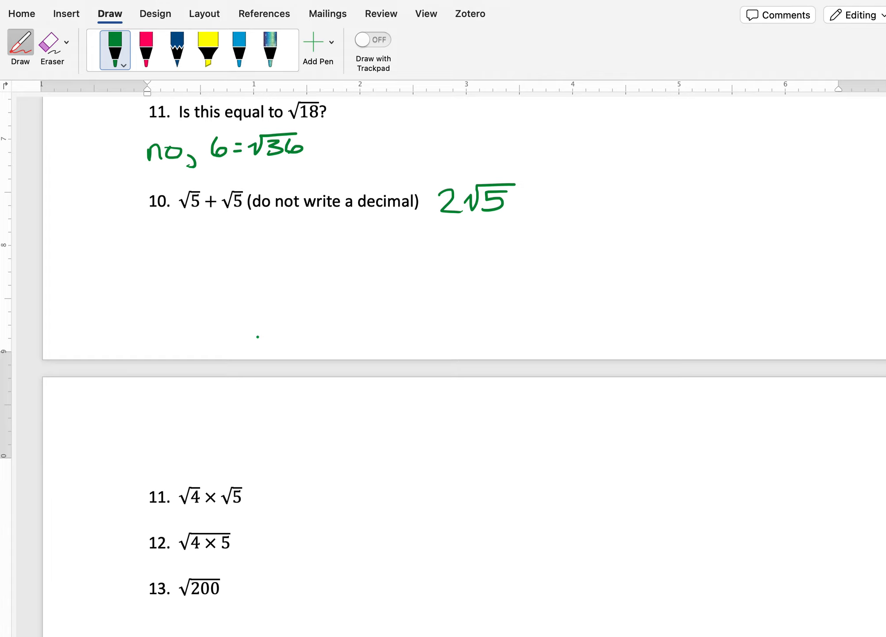
{"action": "scroll", "scroll_direction": "down", "scroll_amount": 3}
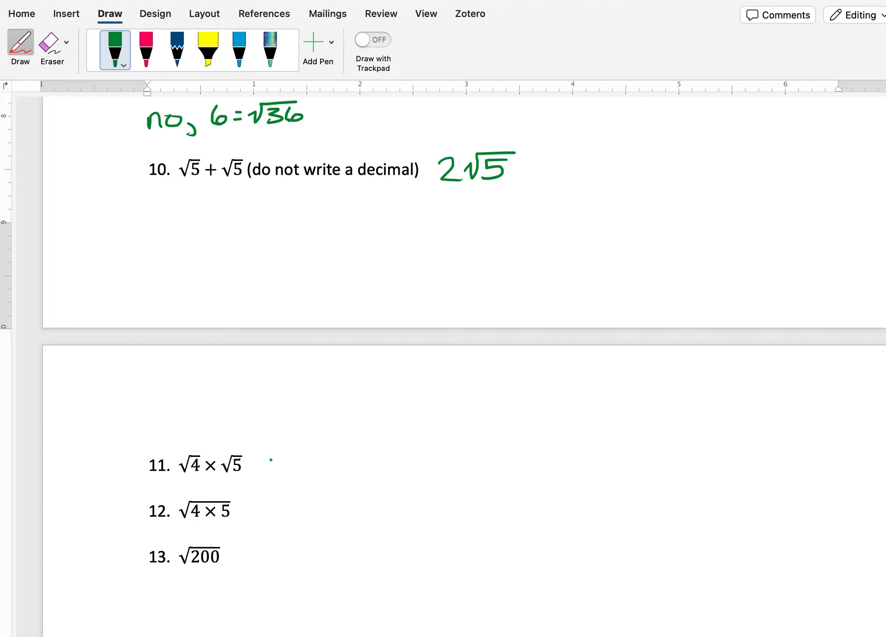
{"action": "left_click_drag", "start_coordinate": [265, 460], "coordinate": [261, 469]}
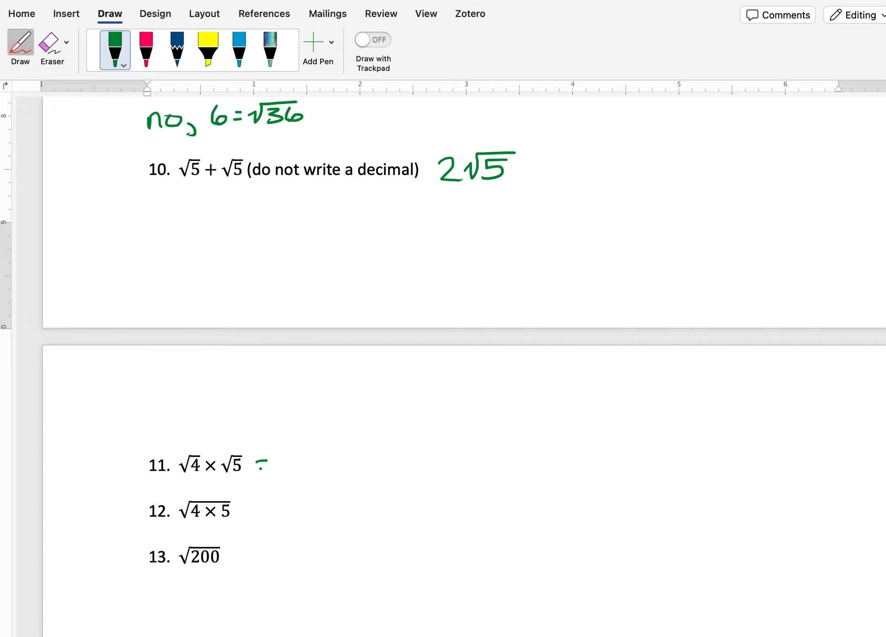
{"action": "left_click_drag", "start_coordinate": [261, 463], "coordinate": [299, 460]}
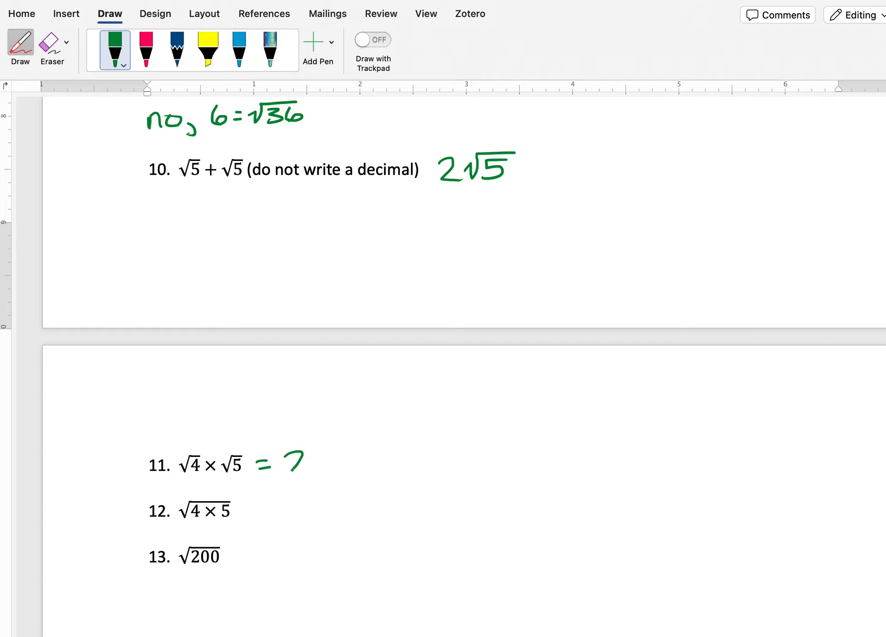
{"action": "left_click_drag", "start_coordinate": [282, 463], "coordinate": [351, 446]}
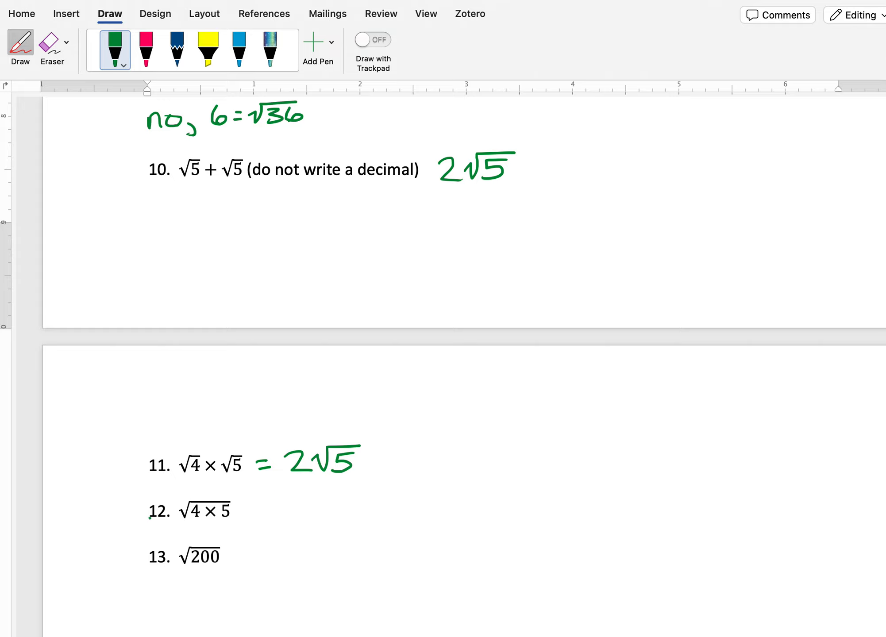
Step: Handwrite = √20 = √4·5 in green beside problem 12
{"action": "double_click", "coordinate": [204, 511]}
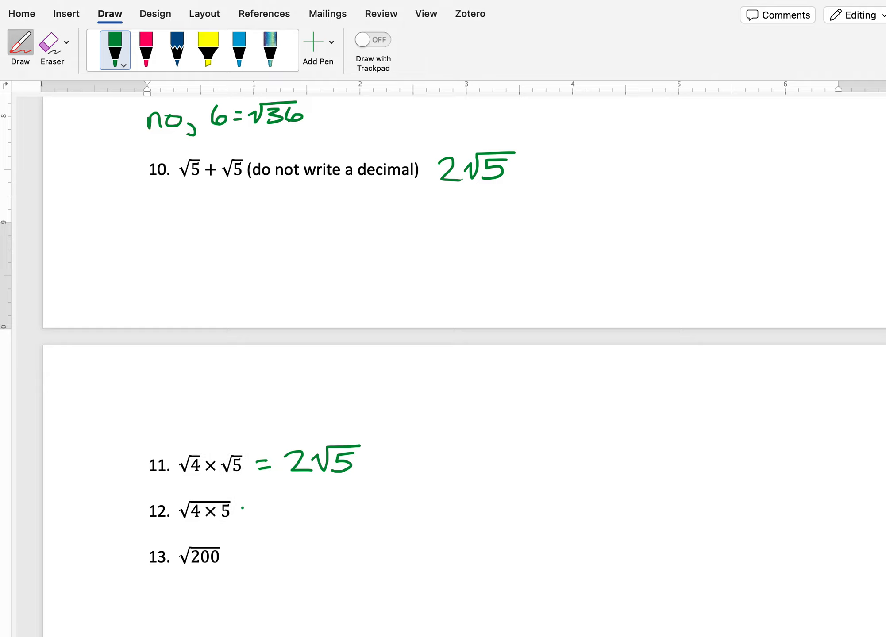
{"action": "left_click_drag", "start_coordinate": [249, 511], "coordinate": [263, 512]}
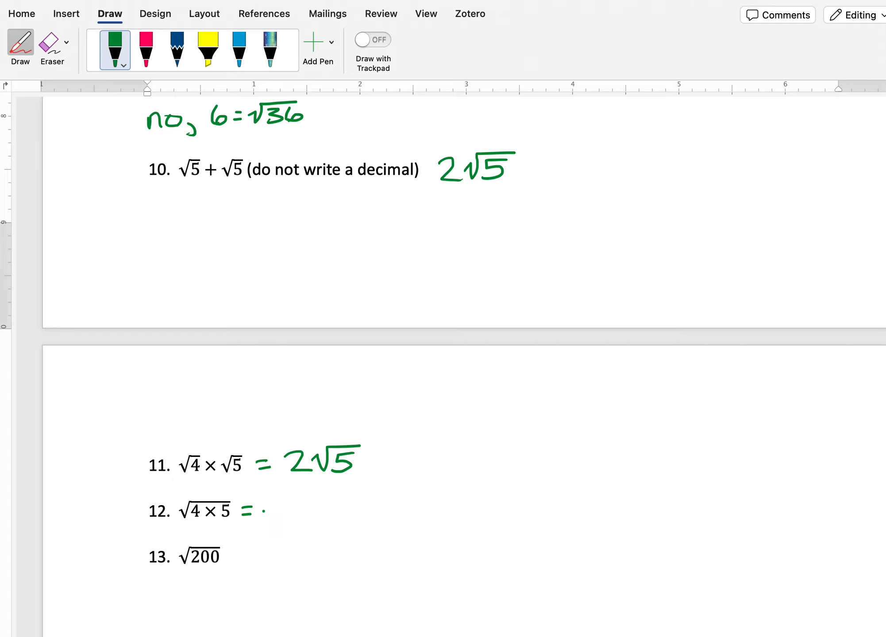
{"action": "left_click_drag", "start_coordinate": [254, 508], "coordinate": [317, 503]}
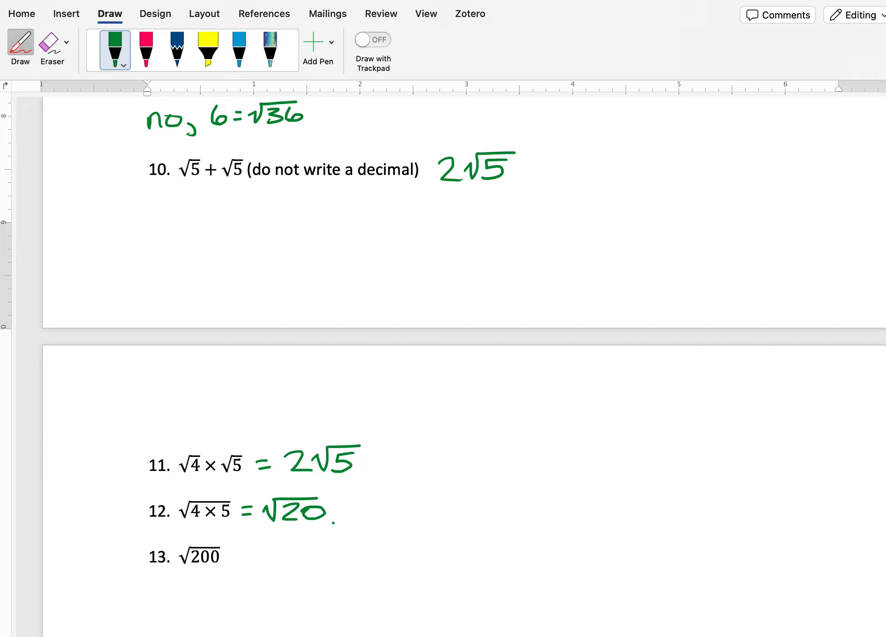
{"action": "left_click_drag", "start_coordinate": [340, 512], "coordinate": [362, 511]}
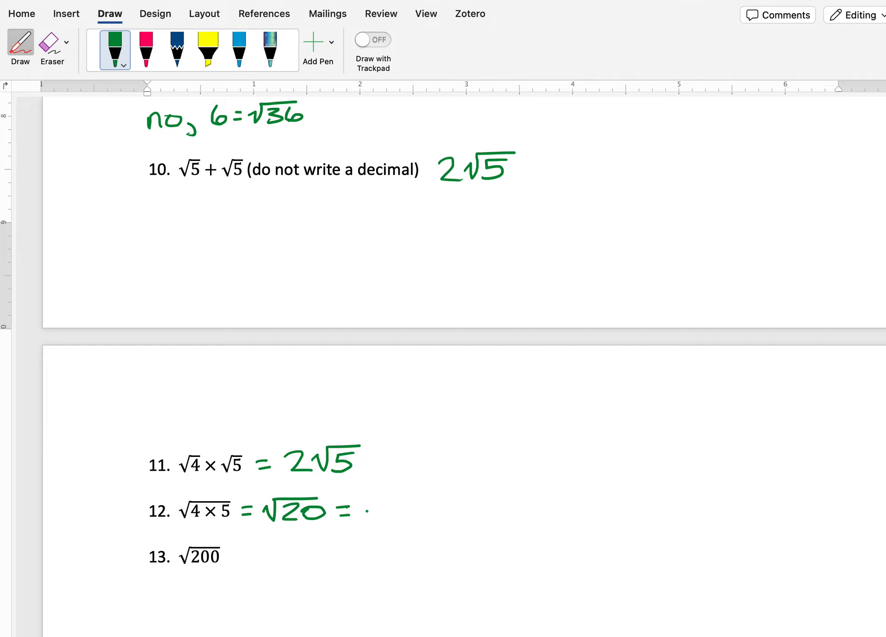
{"action": "left_click_drag", "start_coordinate": [367, 514], "coordinate": [404, 497]}
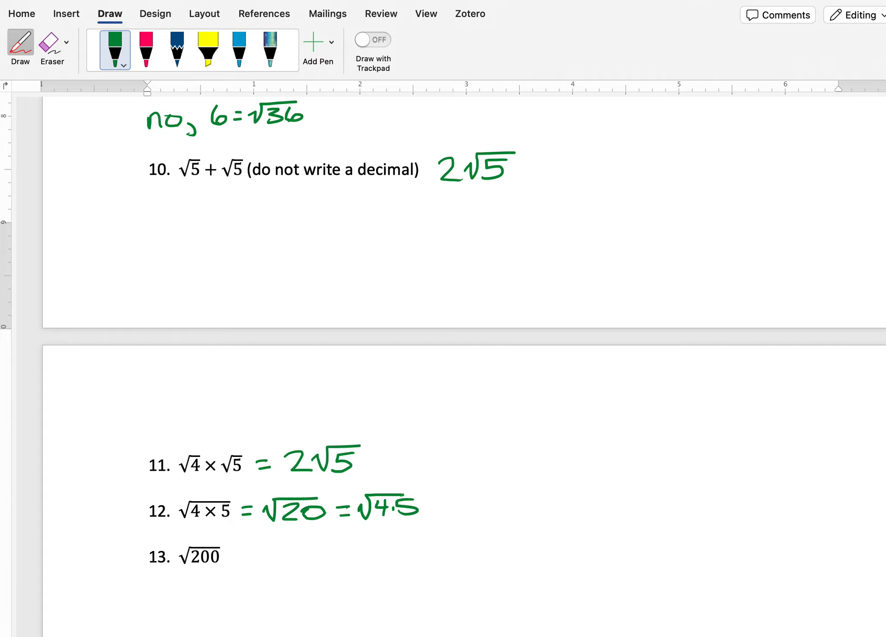
Step: Continue the chain with = √4·√5 = 2√5 to finish problem 12's working
{"action": "left_click_drag", "start_coordinate": [440, 508], "coordinate": [463, 508]}
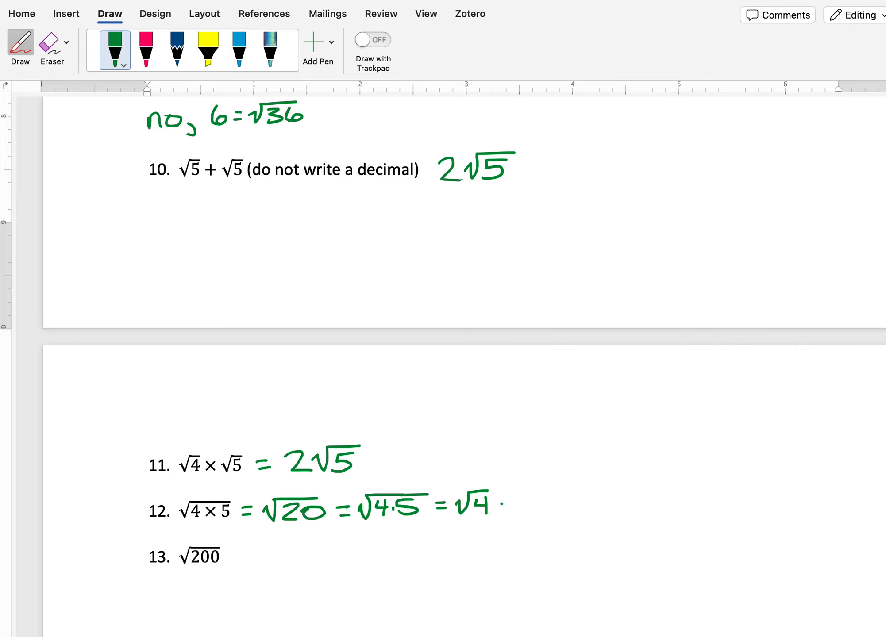
{"action": "left_click_drag", "start_coordinate": [503, 503], "coordinate": [526, 503]}
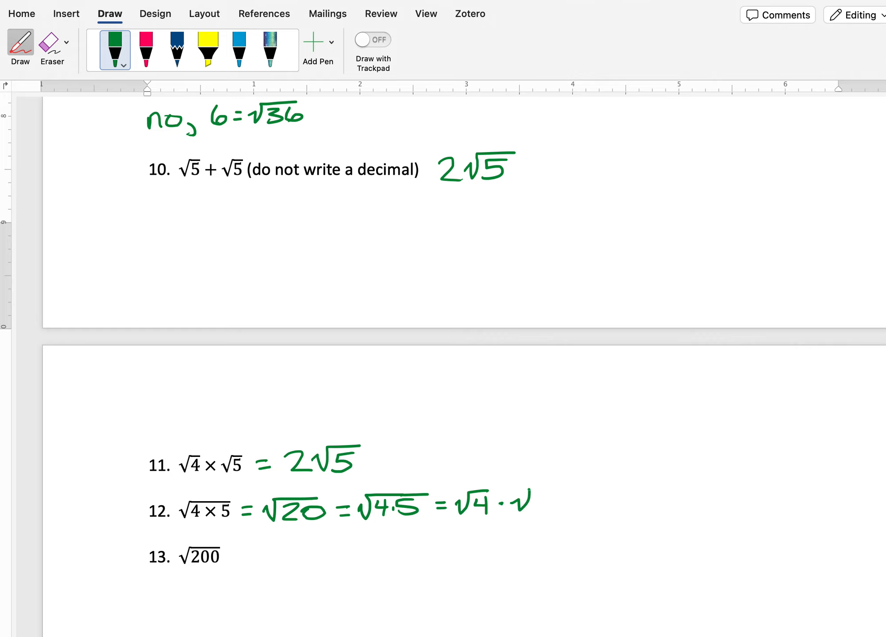
{"action": "left_click_drag", "start_coordinate": [519, 497], "coordinate": [555, 508]}
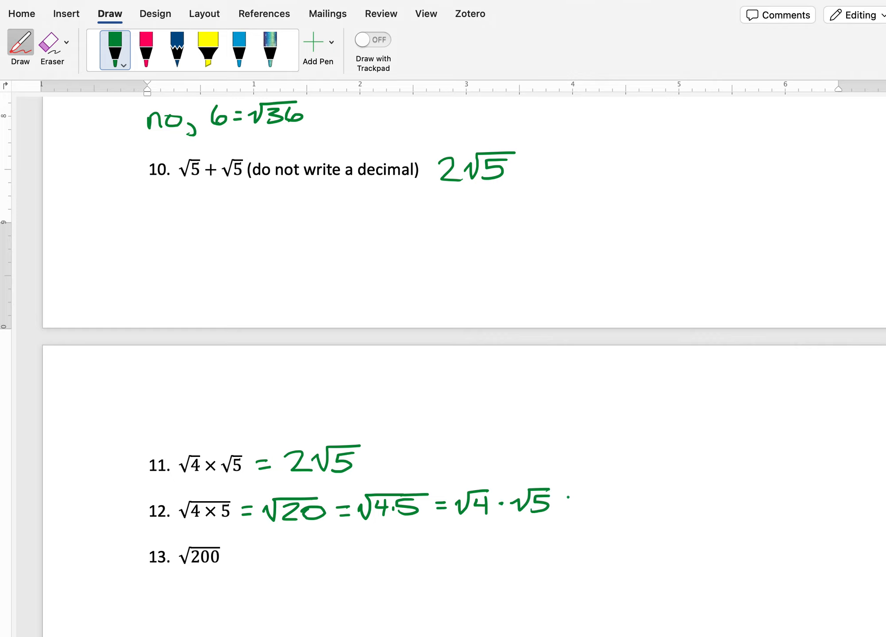
{"action": "left_click_drag", "start_coordinate": [565, 502], "coordinate": [585, 502]}
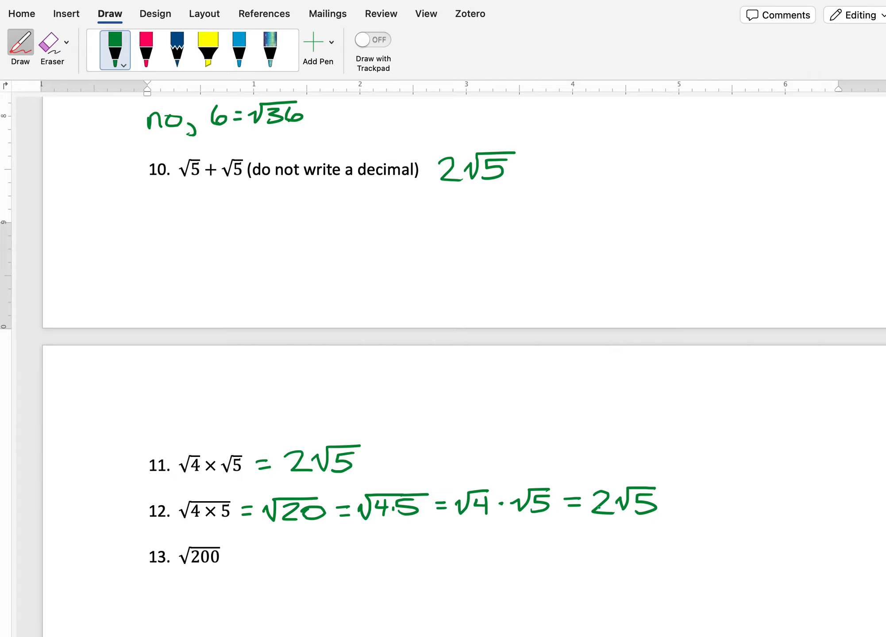
{"action": "double_click", "coordinate": [201, 513]}
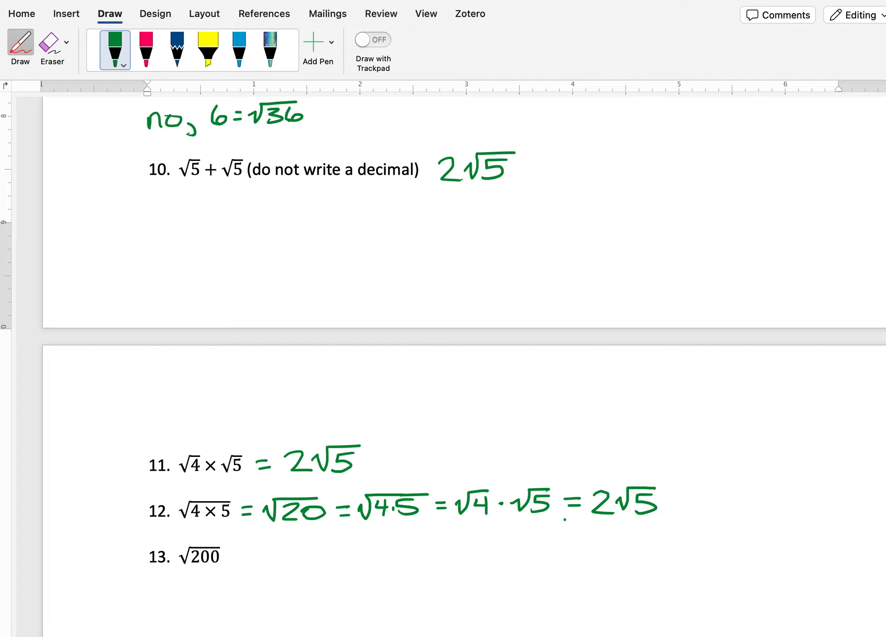
Step: Handwrite = √100·2 in green after problem 13's √200
{"action": "scroll", "scroll_direction": "down", "scroll_amount": 3}
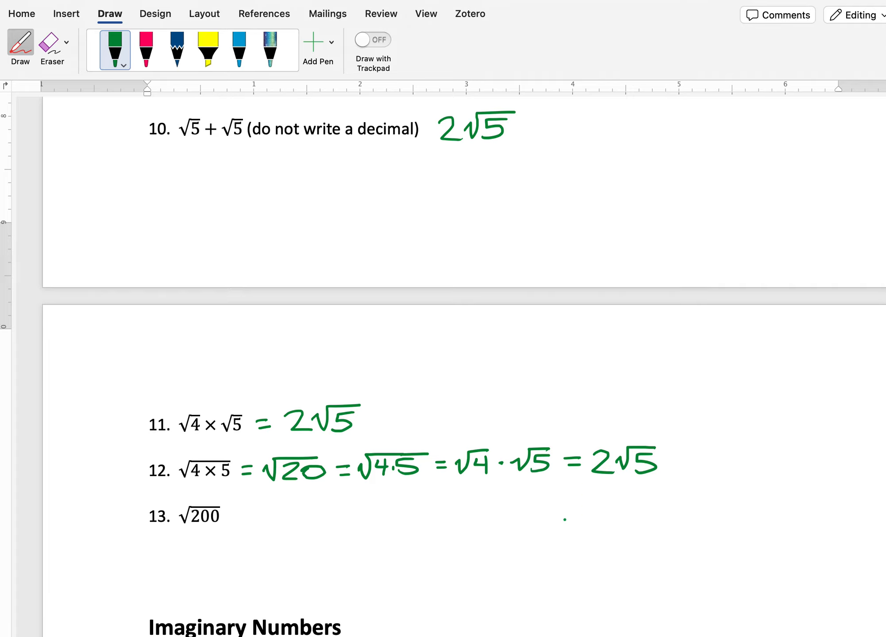
{"action": "scroll", "scroll_direction": "down", "scroll_amount": 3}
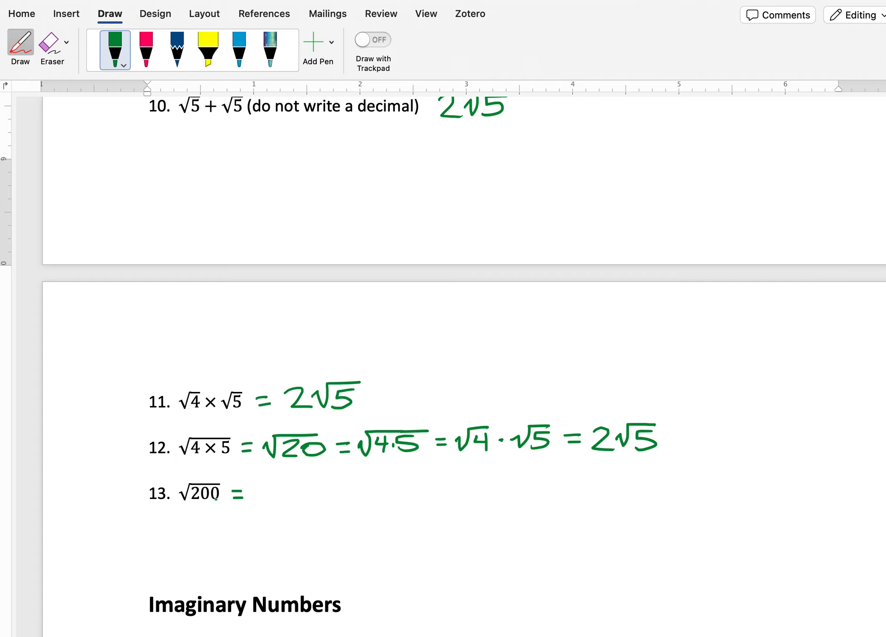
{"action": "left_click", "coordinate": [251, 508]}
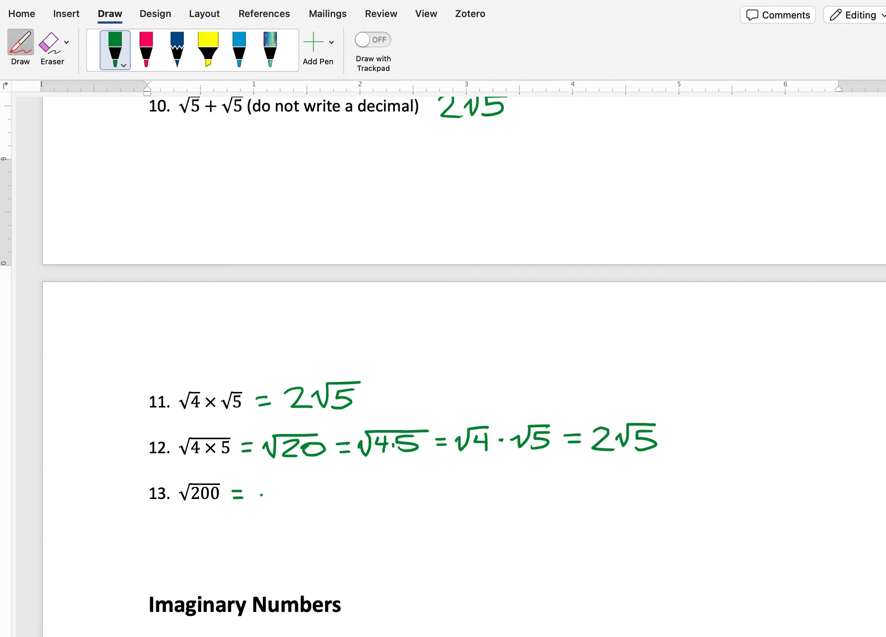
{"action": "left_click_drag", "start_coordinate": [254, 503], "coordinate": [257, 492]}
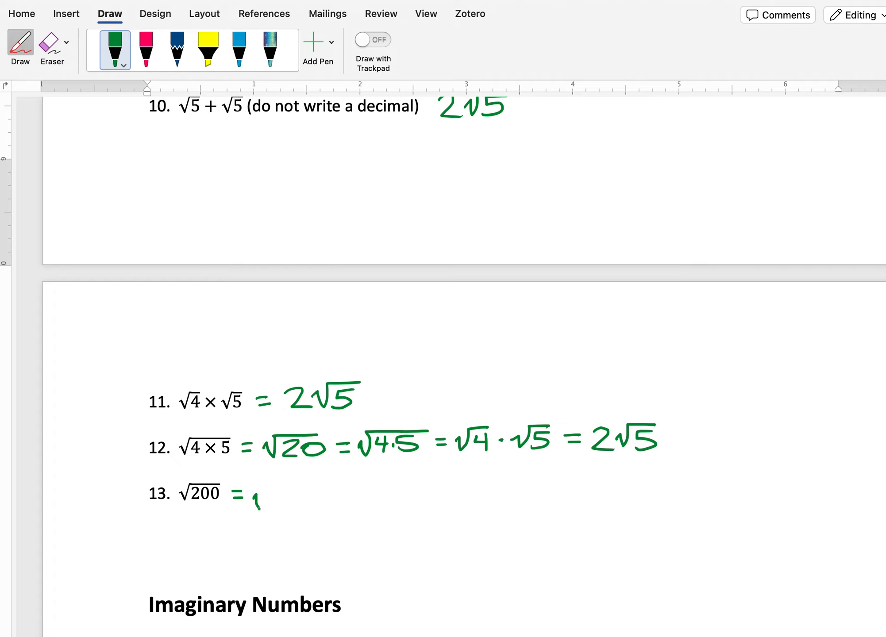
{"action": "left_click_drag", "start_coordinate": [252, 498], "coordinate": [325, 489]}
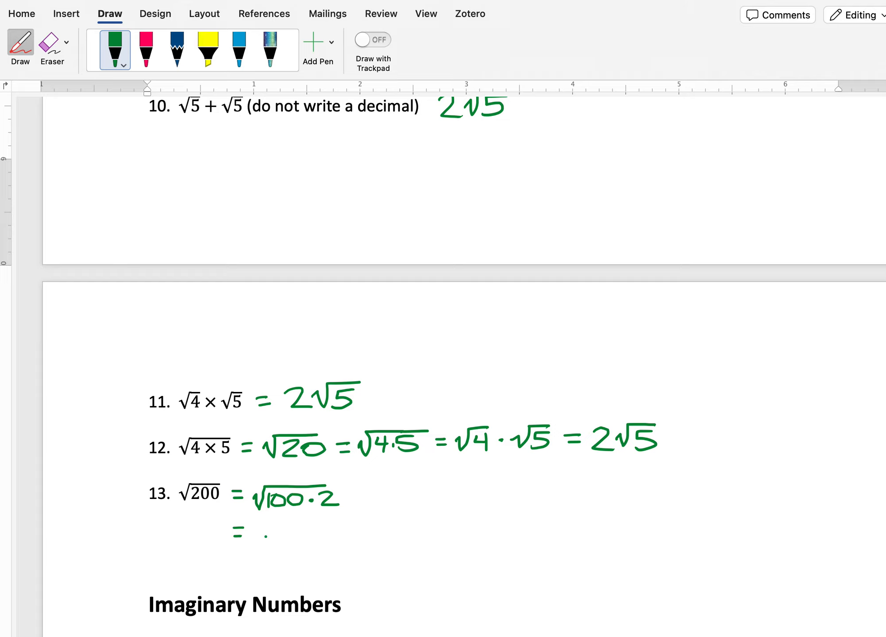
Step: Add the working lines = √100·√2 and = 10√2 beneath it
{"action": "left_click_drag", "start_coordinate": [252, 541], "coordinate": [317, 526]}
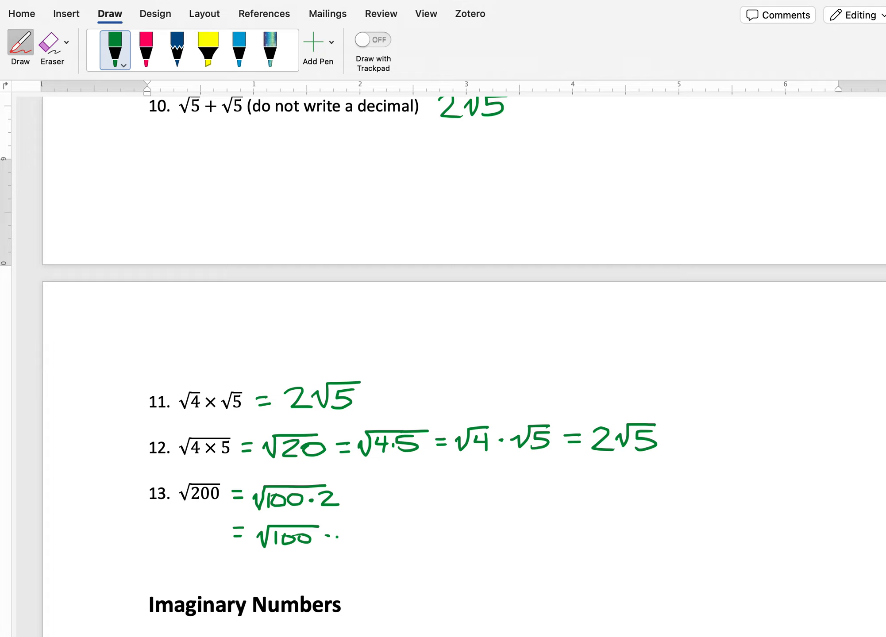
{"action": "left_click_drag", "start_coordinate": [339, 534], "coordinate": [367, 534]}
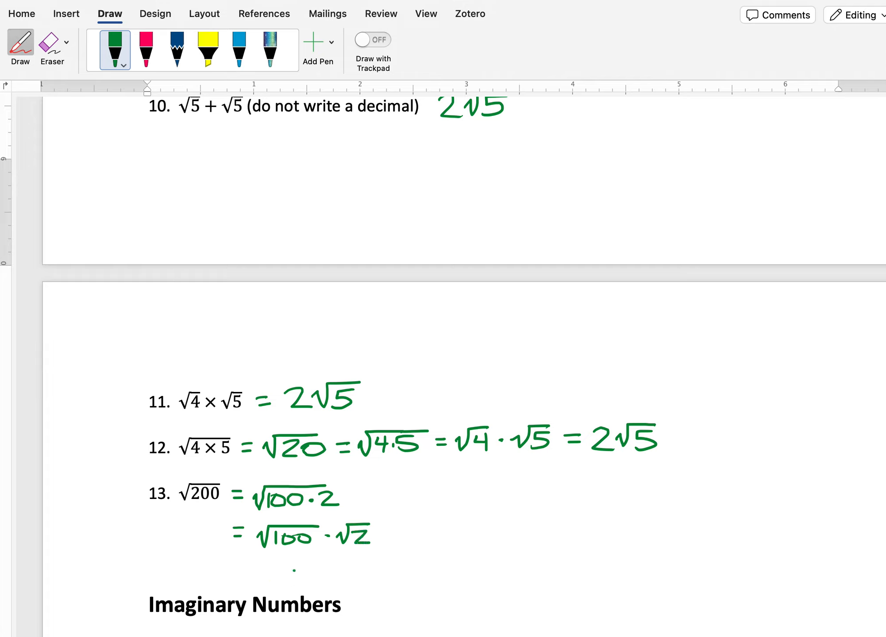
{"action": "left_click_drag", "start_coordinate": [285, 567], "coordinate": [317, 577]}
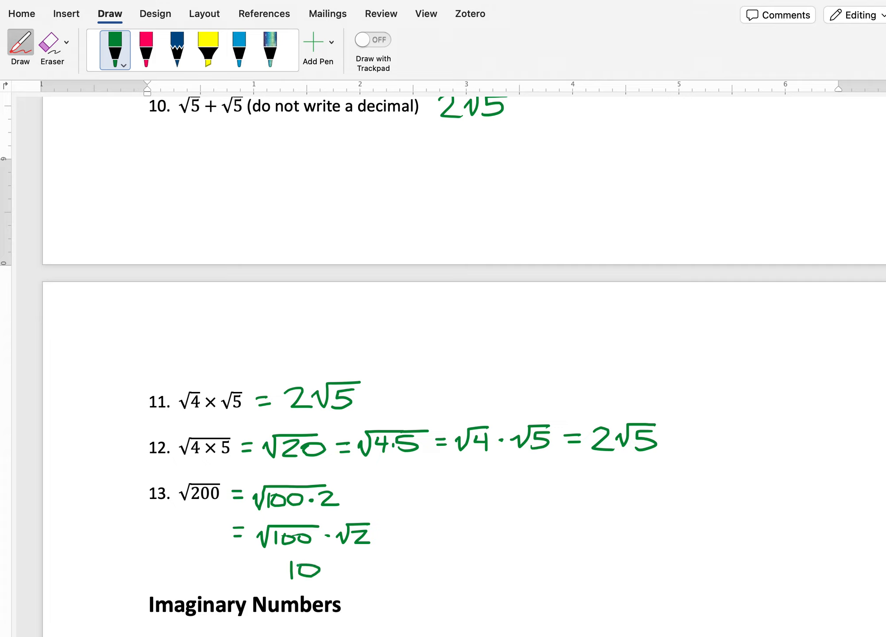
{"action": "left_click_drag", "start_coordinate": [266, 571], "coordinate": [325, 574]}
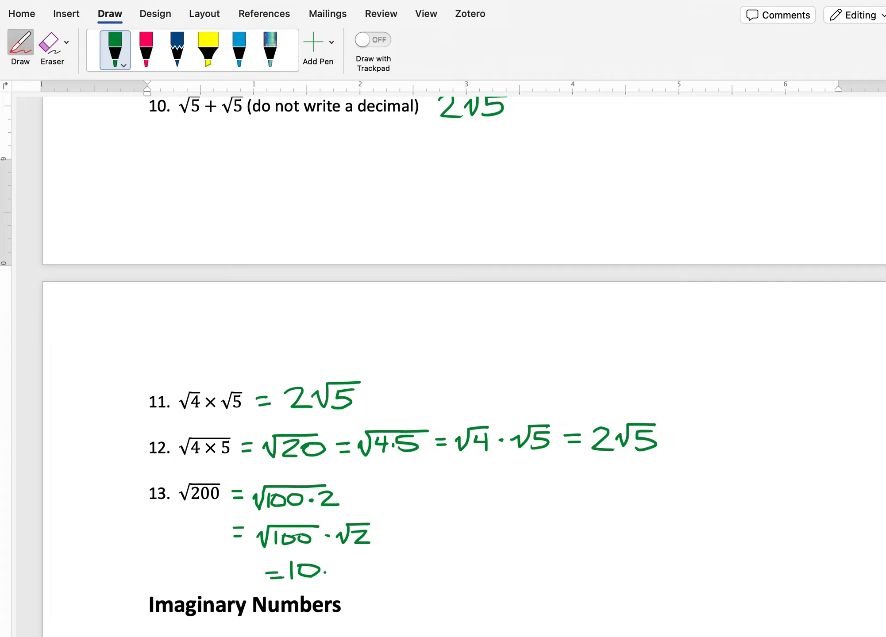
{"action": "left_click_drag", "start_coordinate": [325, 571], "coordinate": [350, 559]}
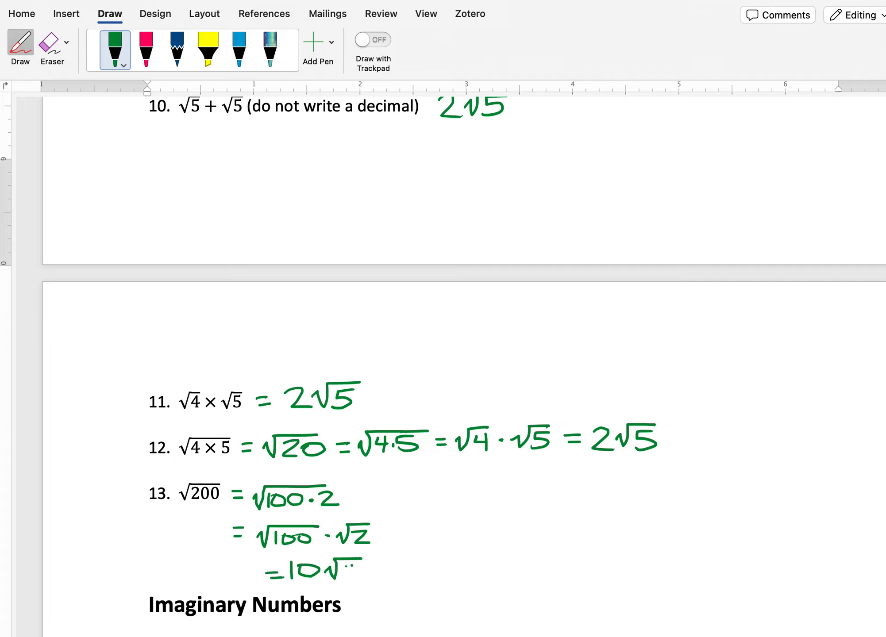
{"action": "left_click_drag", "start_coordinate": [334, 571], "coordinate": [362, 573]}
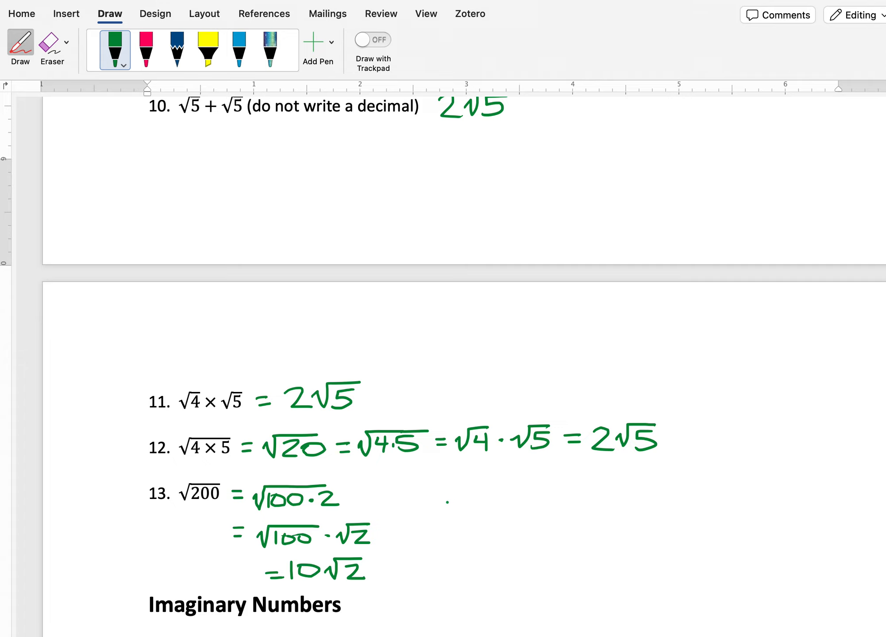
Step: Handwrite the alternative factoring √25·8 = 5√ beside problem 13's working
{"action": "left_click_drag", "start_coordinate": [446, 505], "coordinate": [481, 489]}
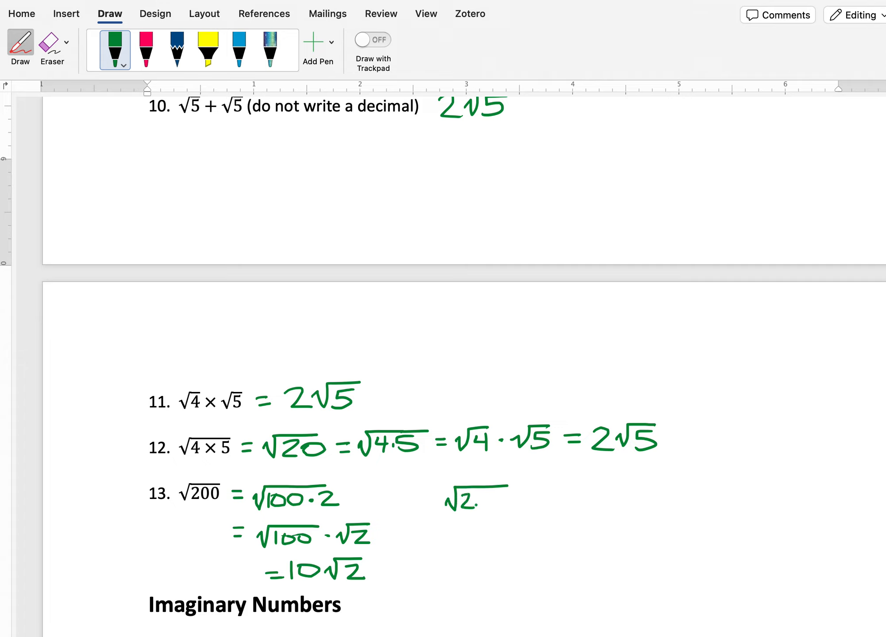
{"action": "left_click_drag", "start_coordinate": [463, 503], "coordinate": [491, 498]}
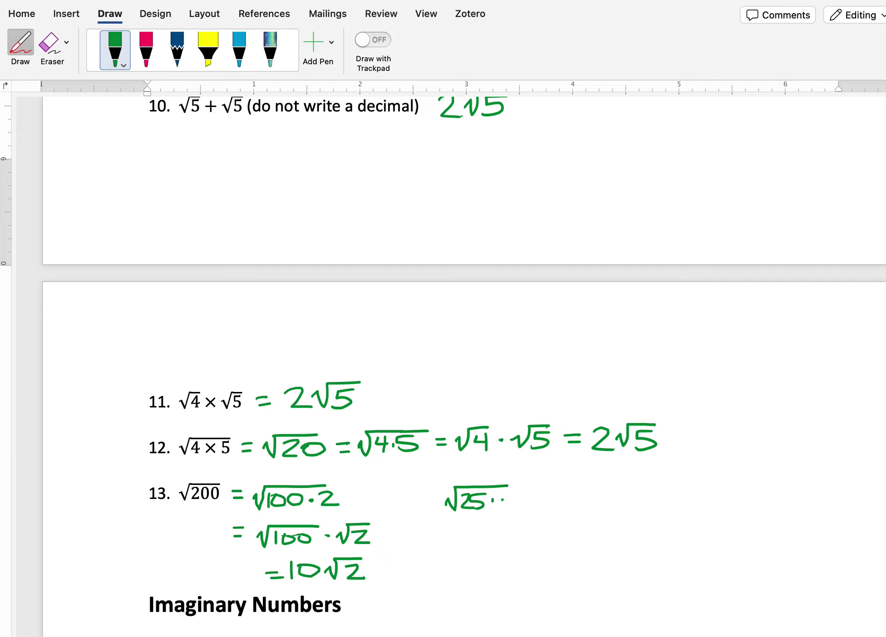
{"action": "left_click_drag", "start_coordinate": [492, 498], "coordinate": [509, 503]}
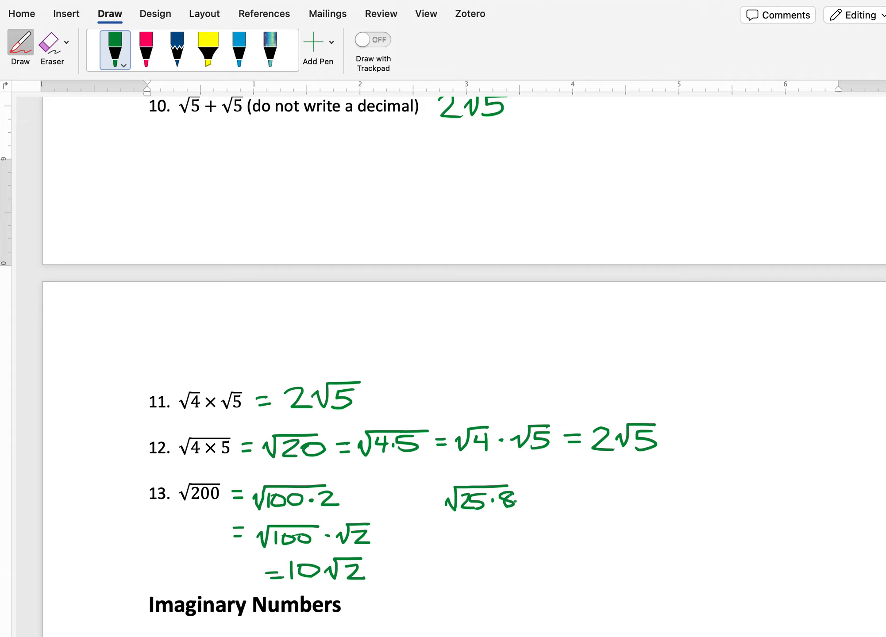
{"action": "left_click_drag", "start_coordinate": [529, 500], "coordinate": [540, 500]}
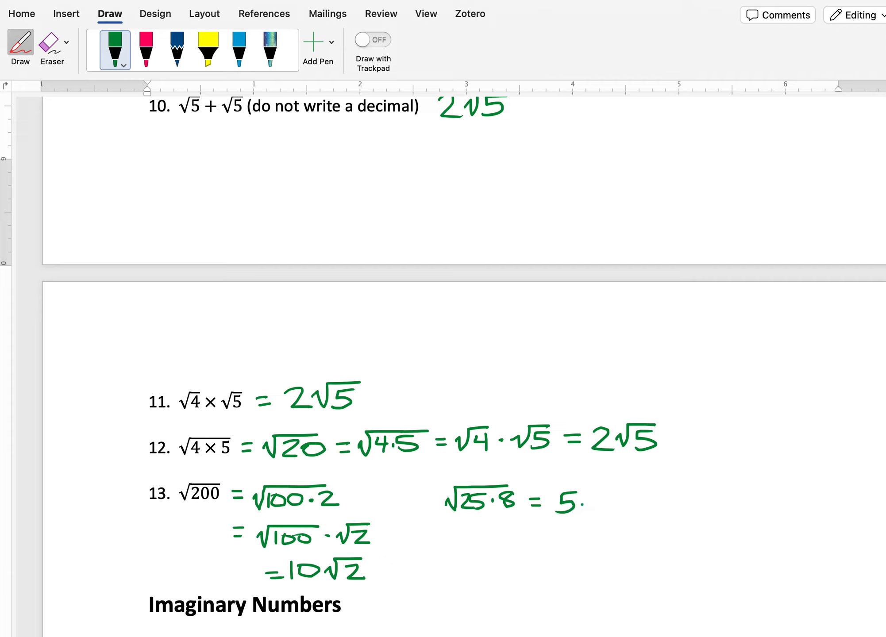
{"action": "left_click_drag", "start_coordinate": [571, 508], "coordinate": [619, 491]}
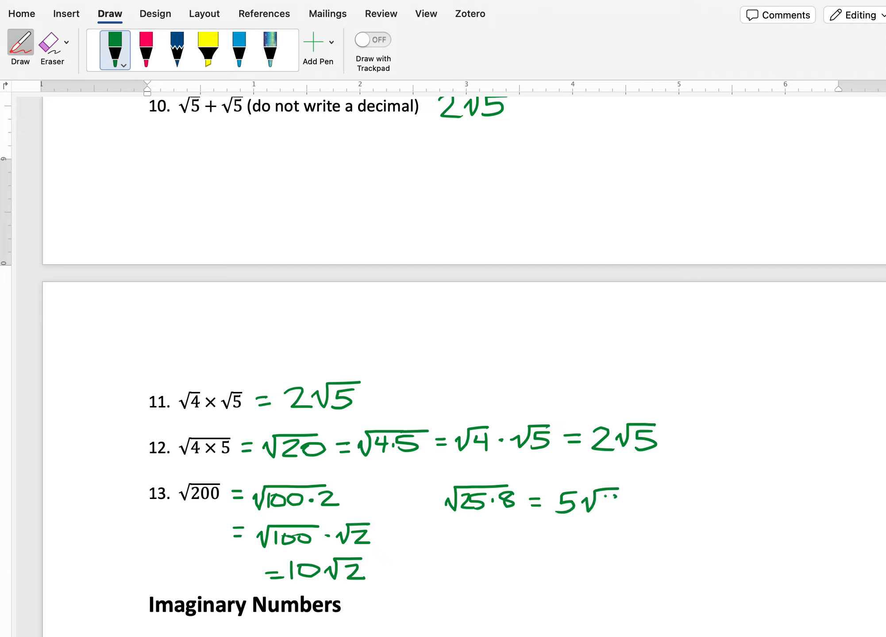